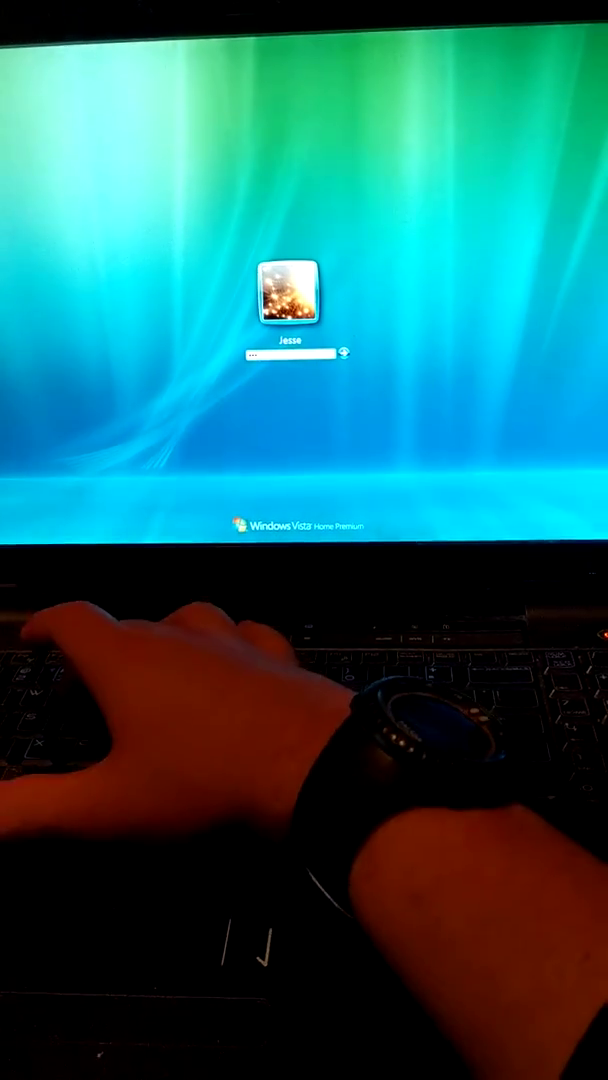
text(password)
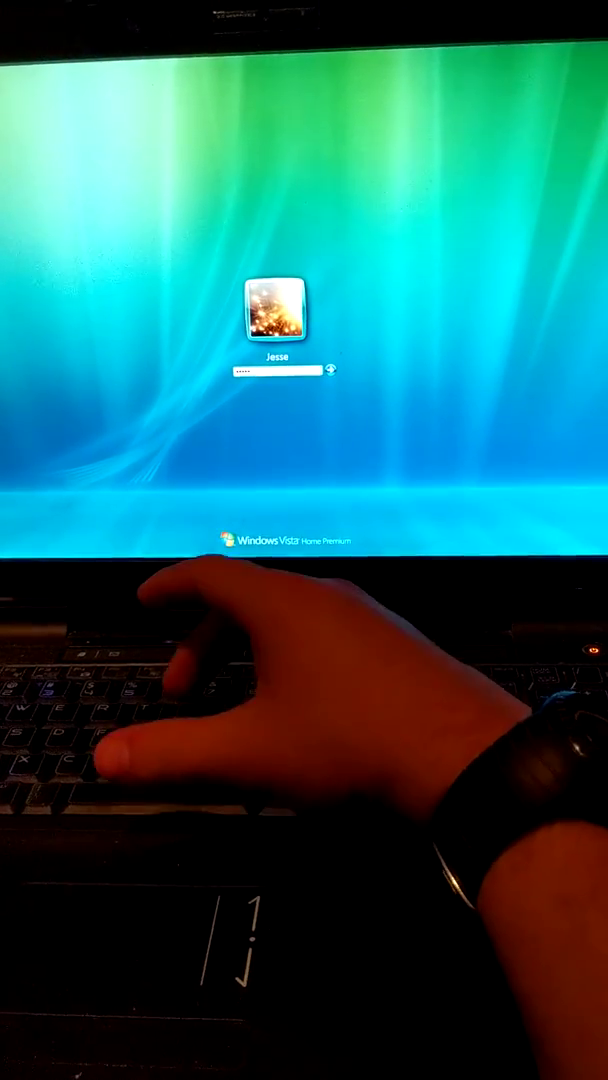